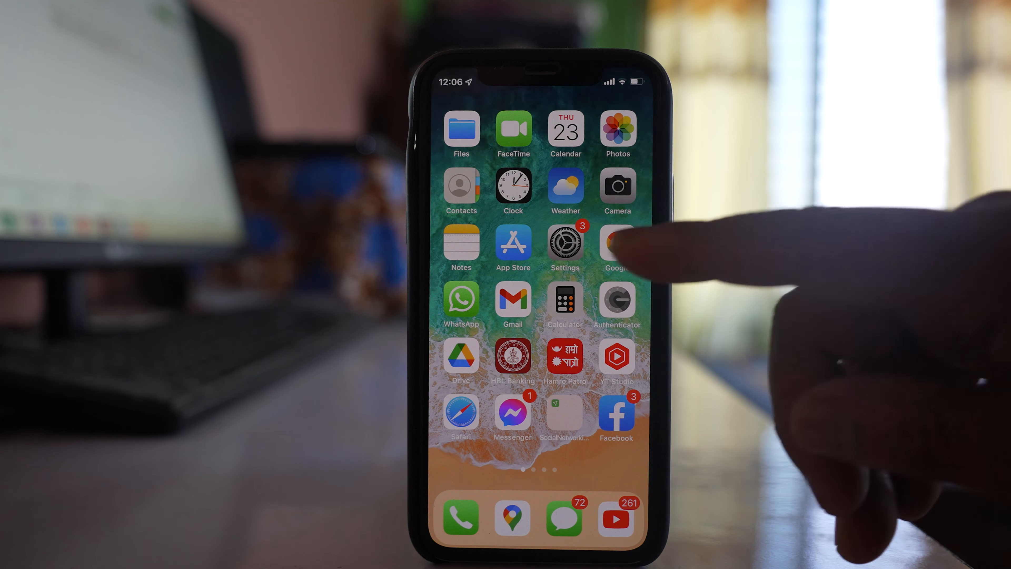
- Turn on the Background Sounds toggle in Accessibility > Audio/Visual, leaving Rain as the sound
left_click(565, 246)
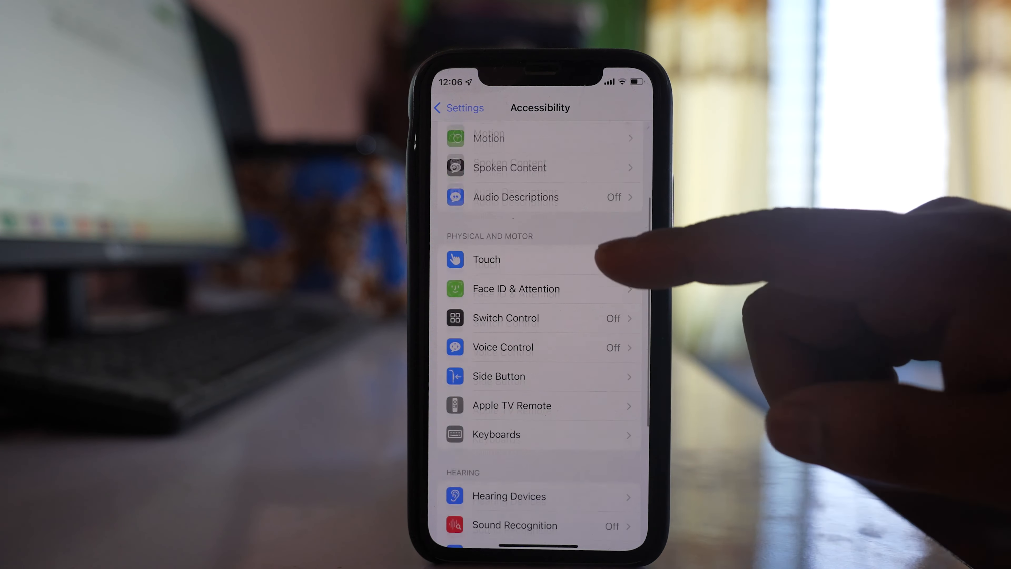
scroll("down", 3)
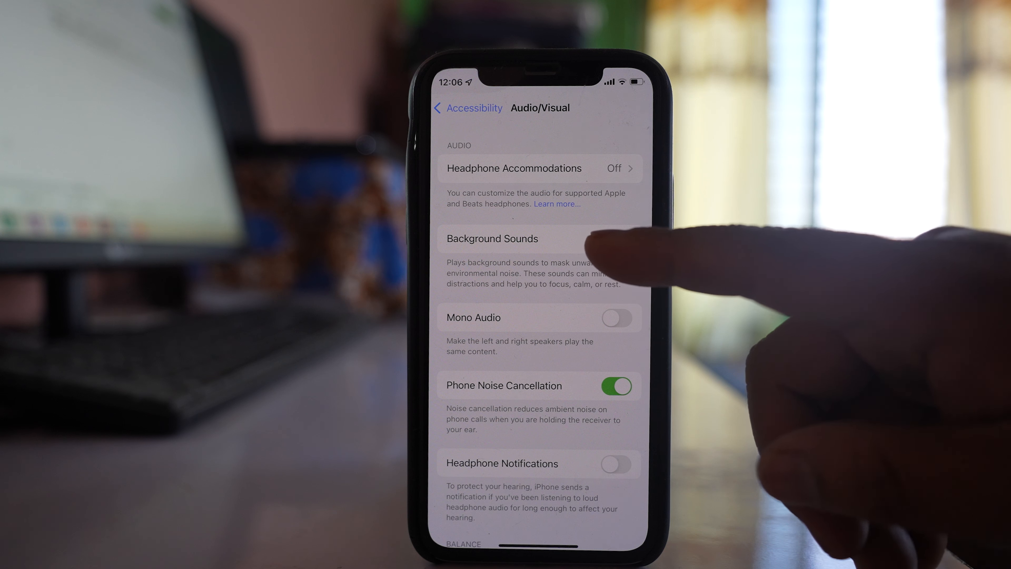
left_click(492, 238)
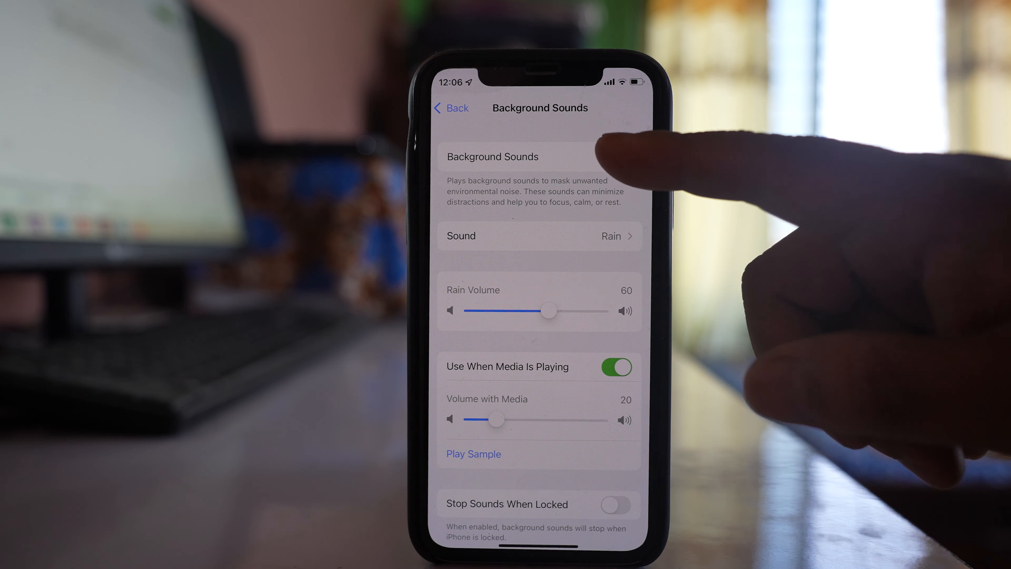
left_click(617, 157)
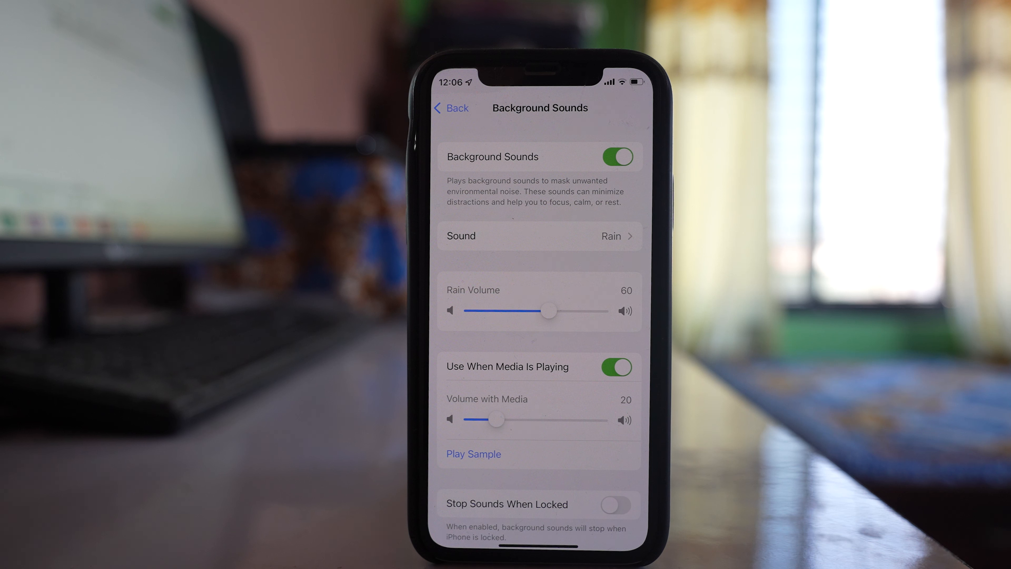